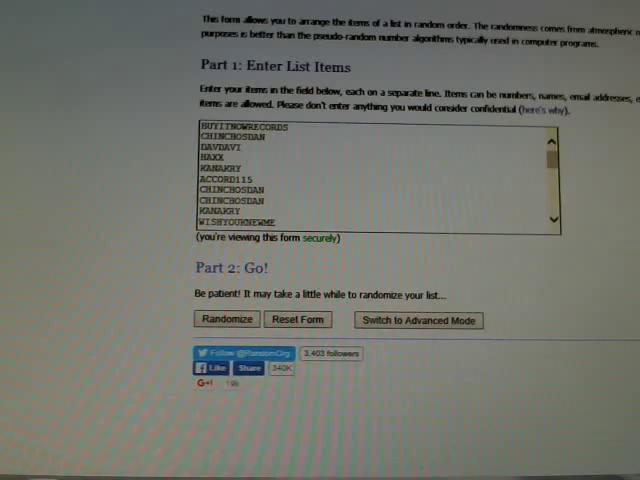
- Randomize the 32-name list, then reshuffle it with Again until it has been randomized four more times
click(224, 320)
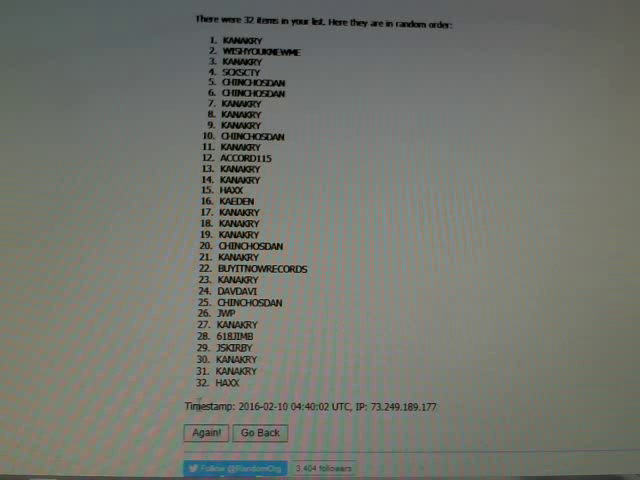
click(204, 432)
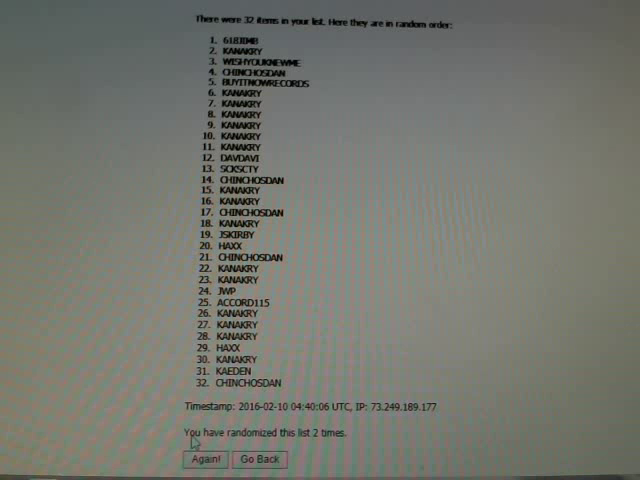
click(204, 460)
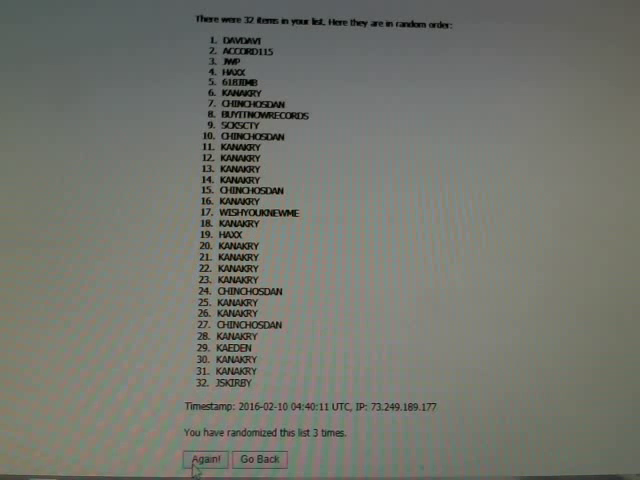
click(204, 460)
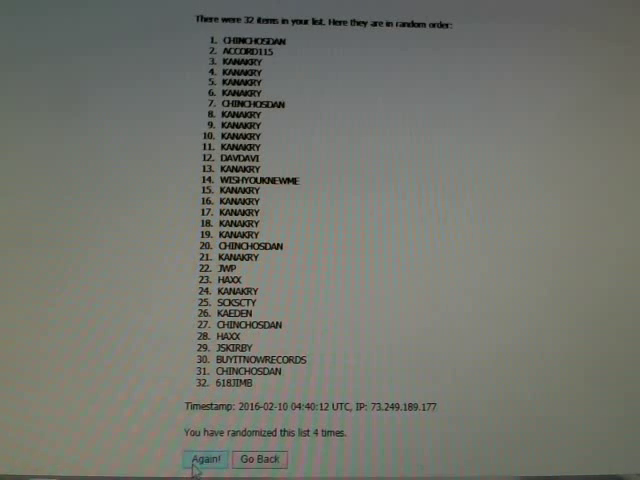
click(200, 460)
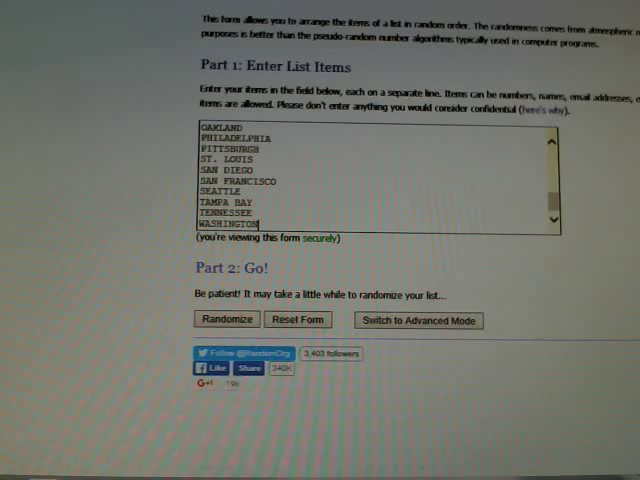
- Randomize the 32-item city list and reshuffle it twice more toward the fifth randomization
click(226, 320)
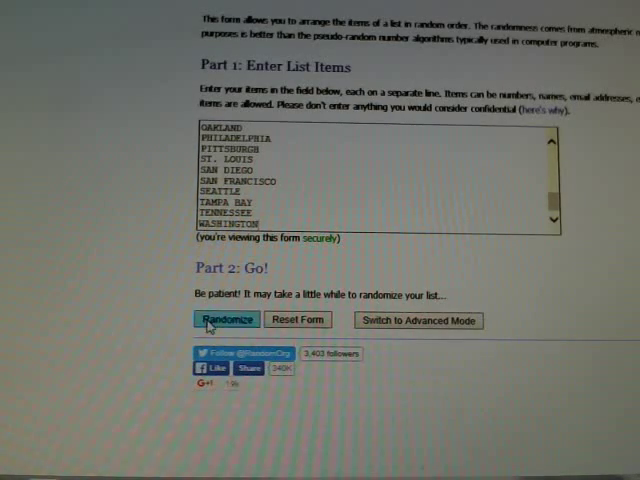
click(228, 320)
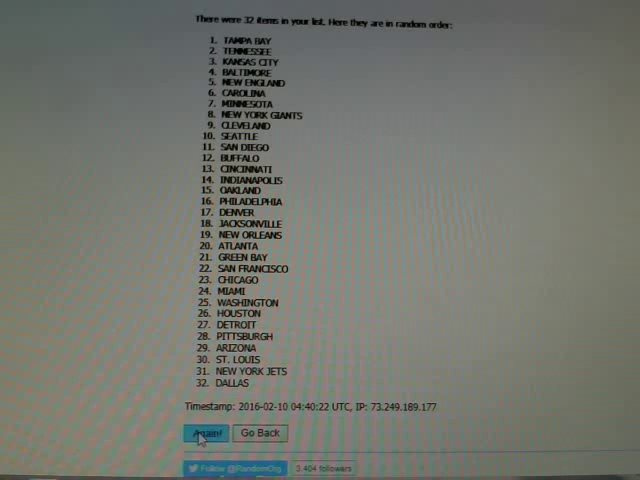
click(204, 432)
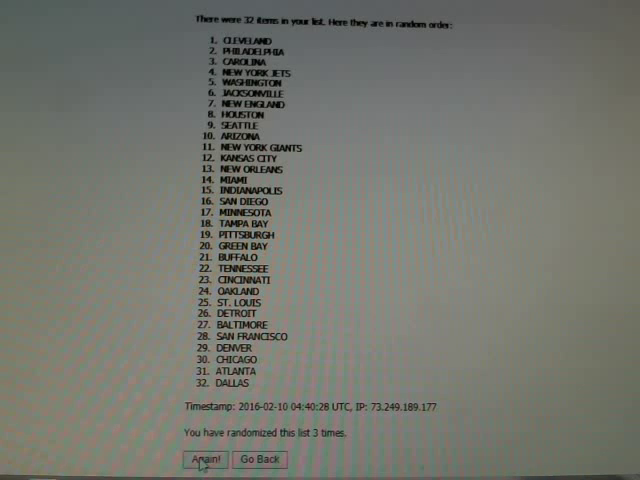
click(208, 460)
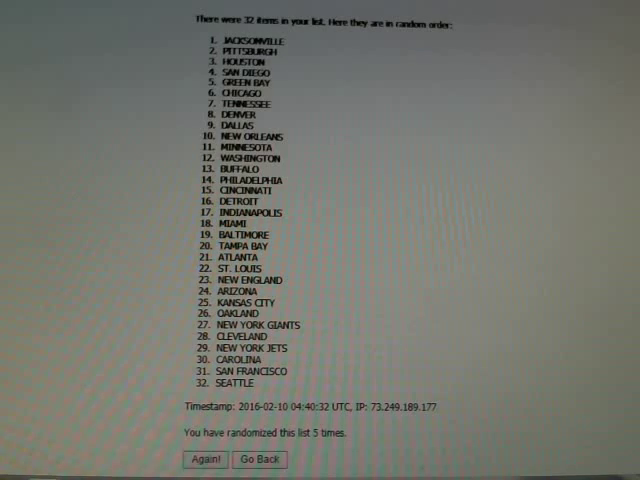
click(260, 460)
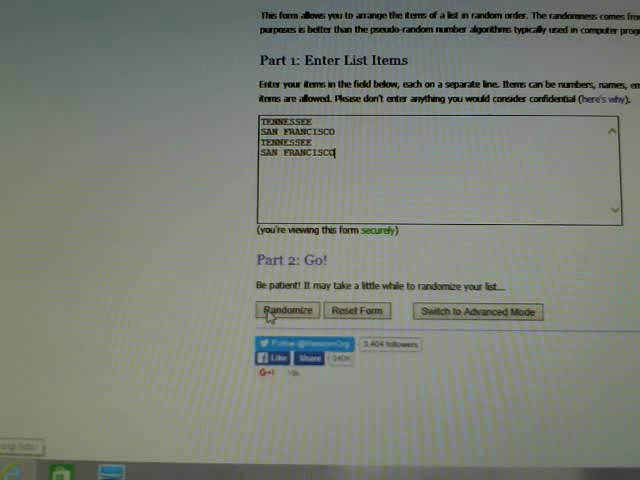
- Randomize the four-line Tennessee/San Francisco list, then reshuffle it three more times toward five randomizations
click(286, 310)
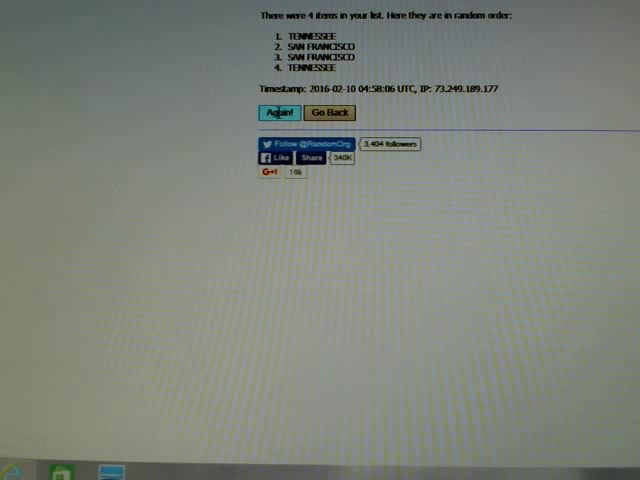
click(280, 112)
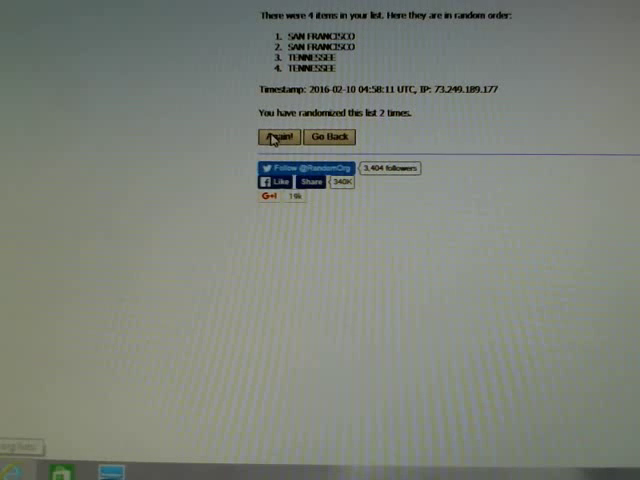
click(280, 136)
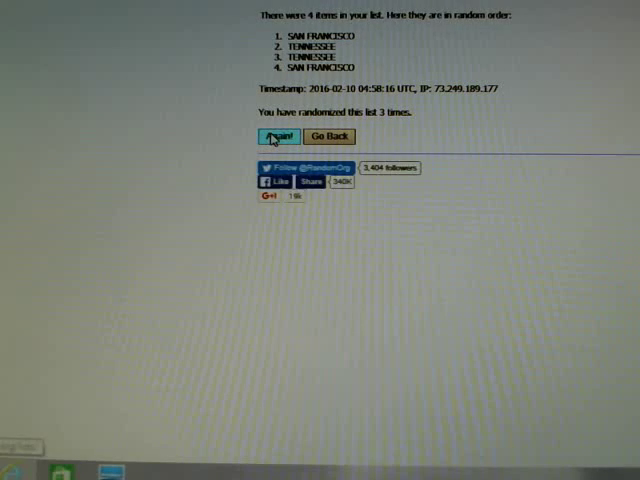
click(280, 136)
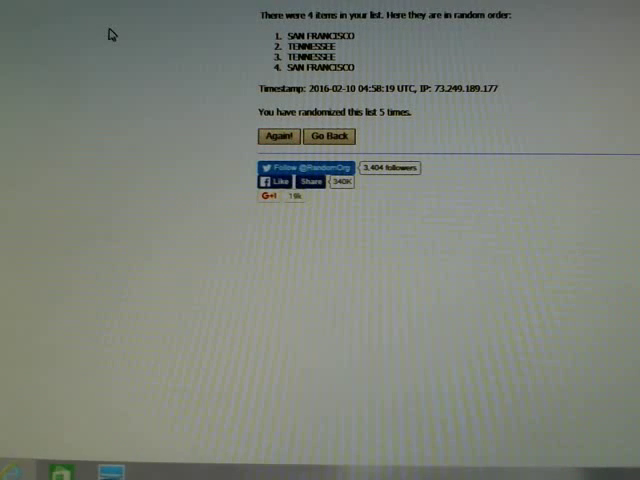